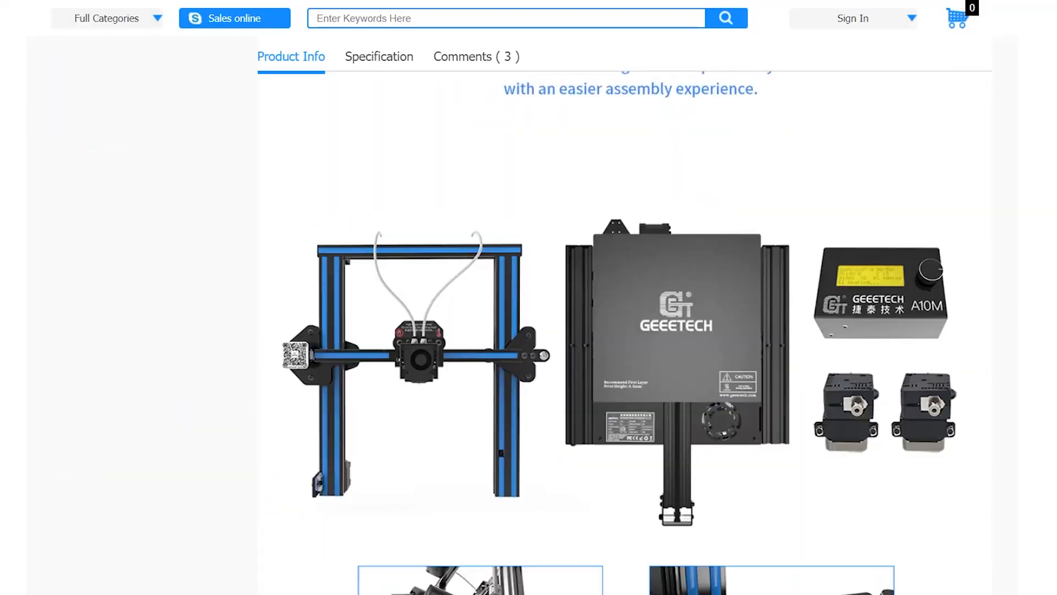
scroll(down, 3)
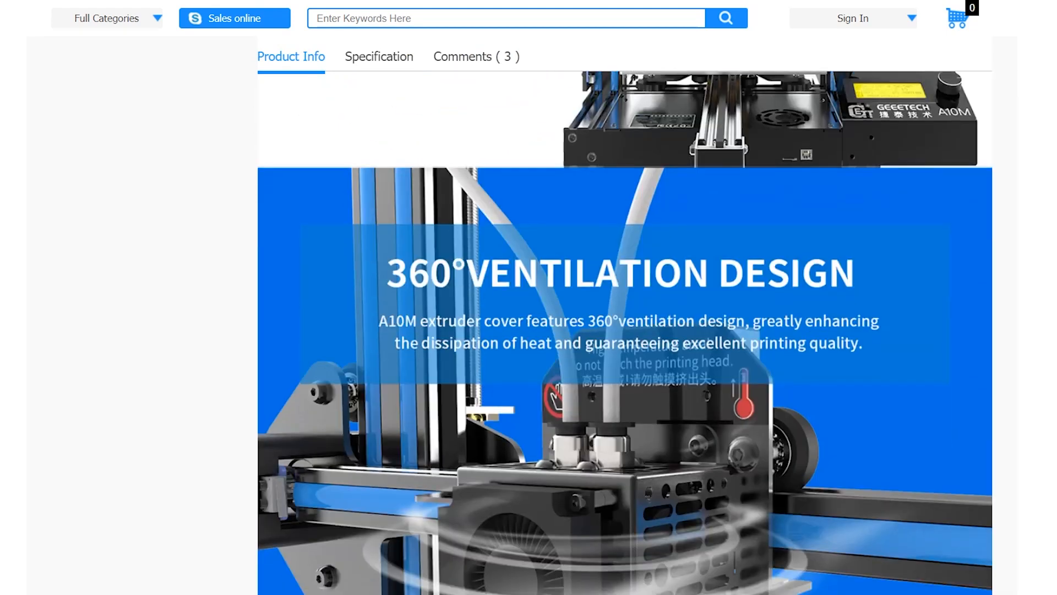
scroll(down, 3)
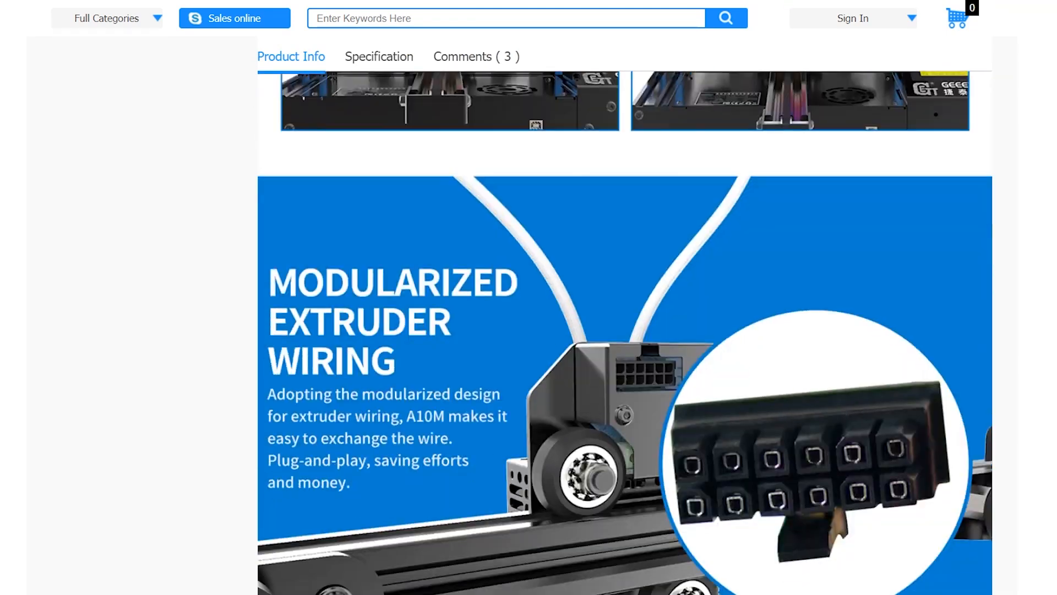
scroll(down, 3)
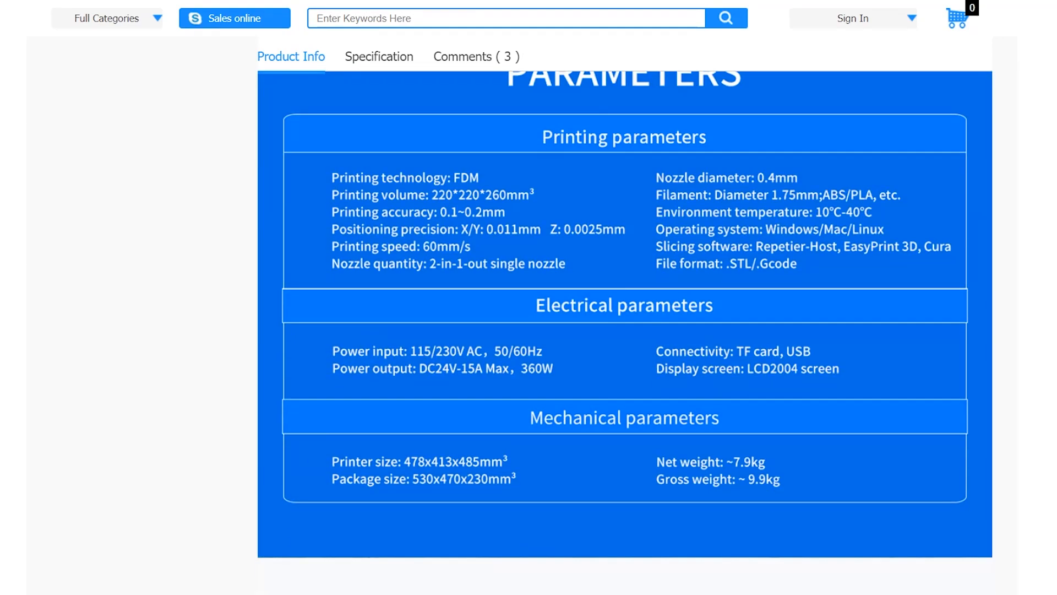
scroll(down, 3)
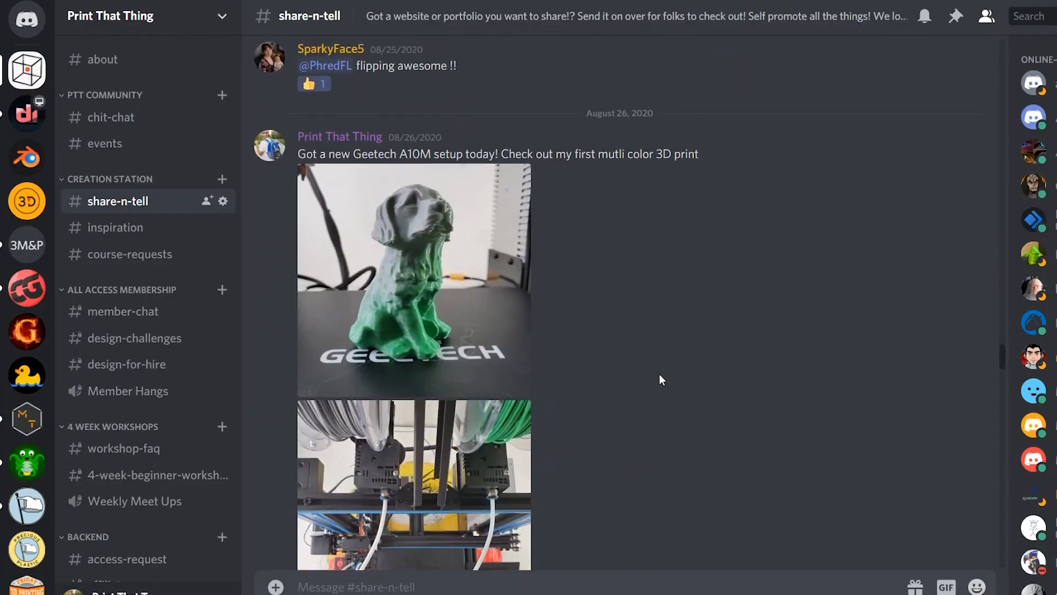
scroll(down, 3)
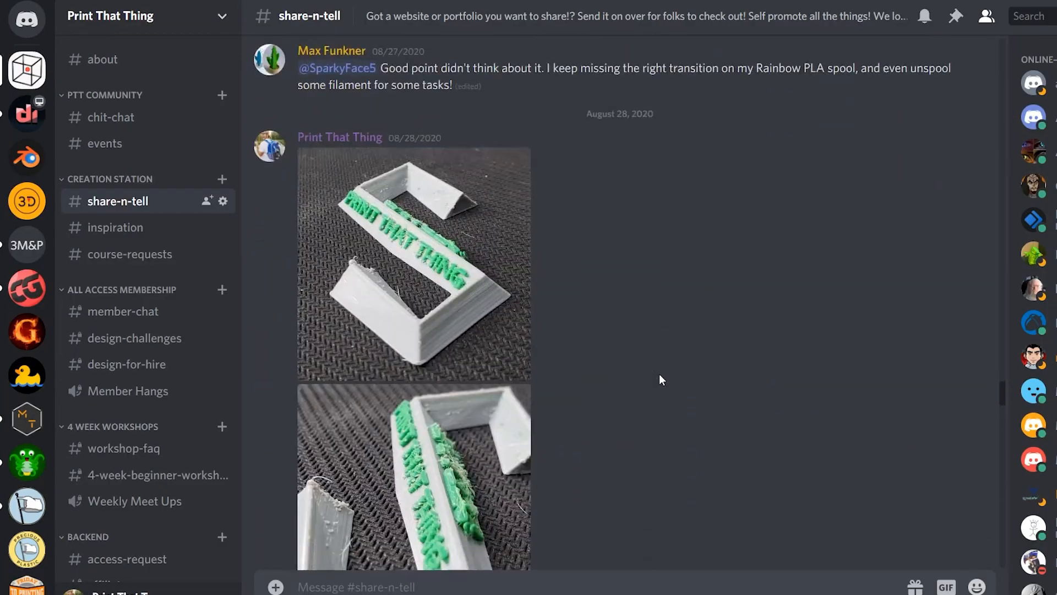
scroll(down, 3)
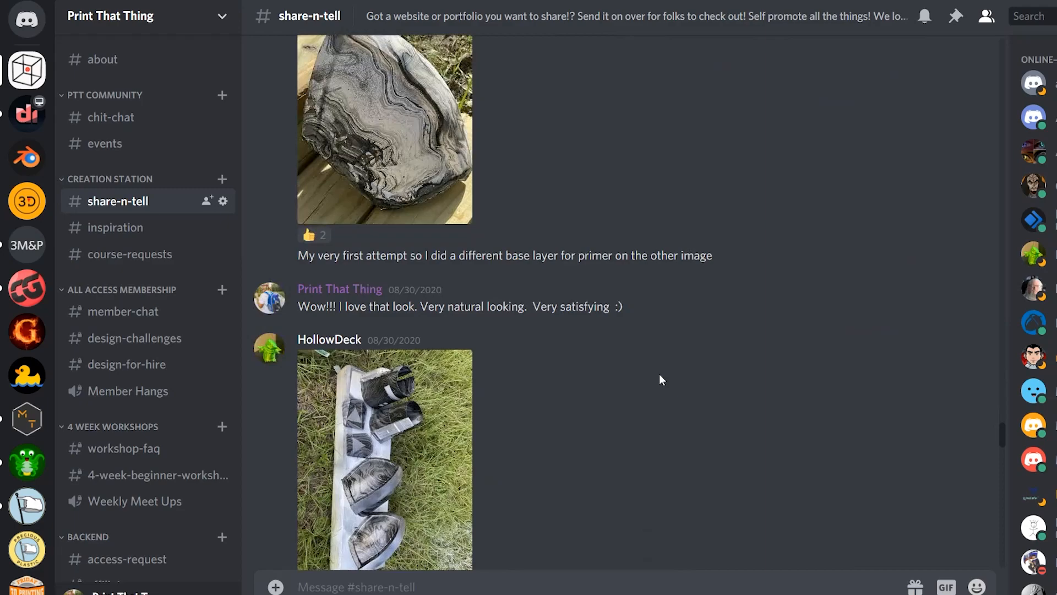
scroll(down, 3)
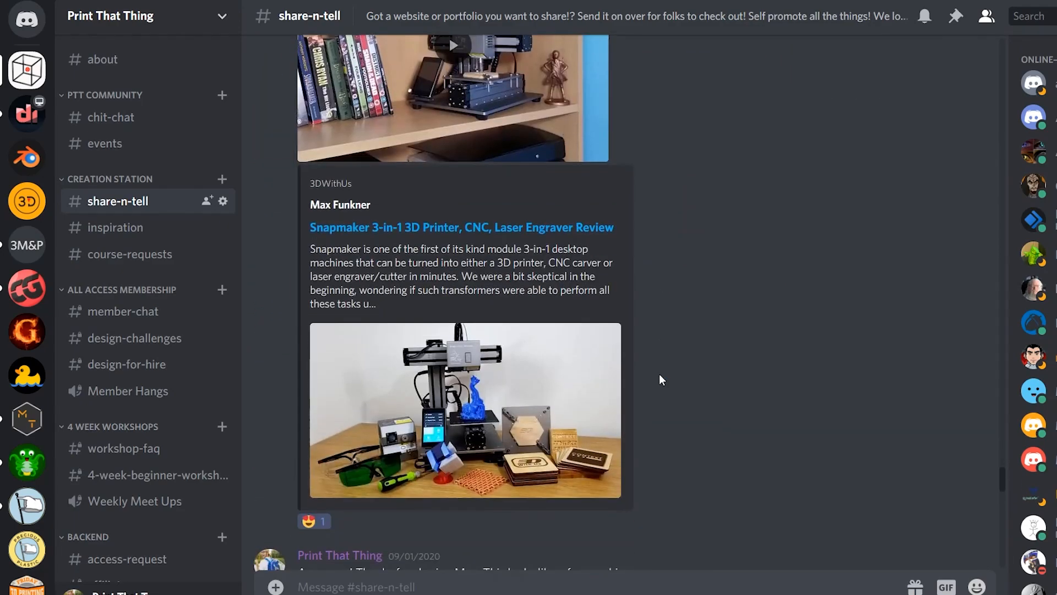
scroll(down, 3)
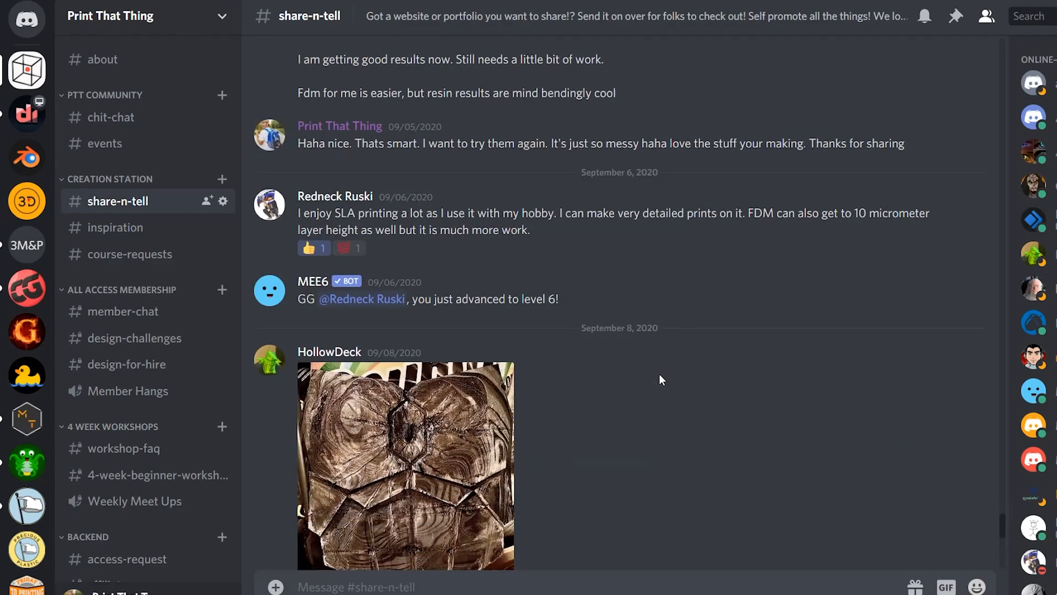
scroll(down, 3)
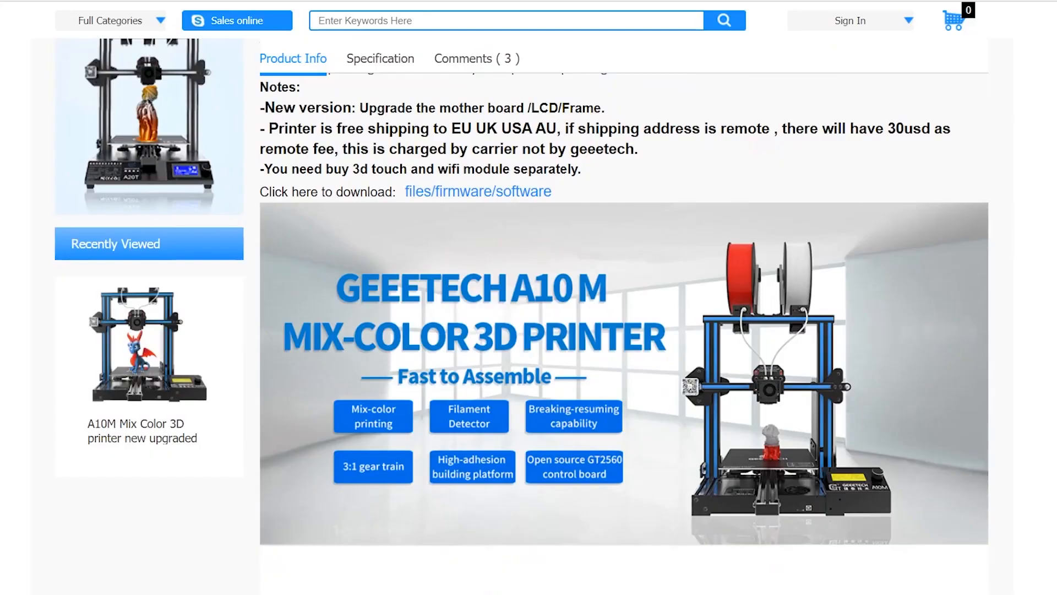
scroll(down, 3)
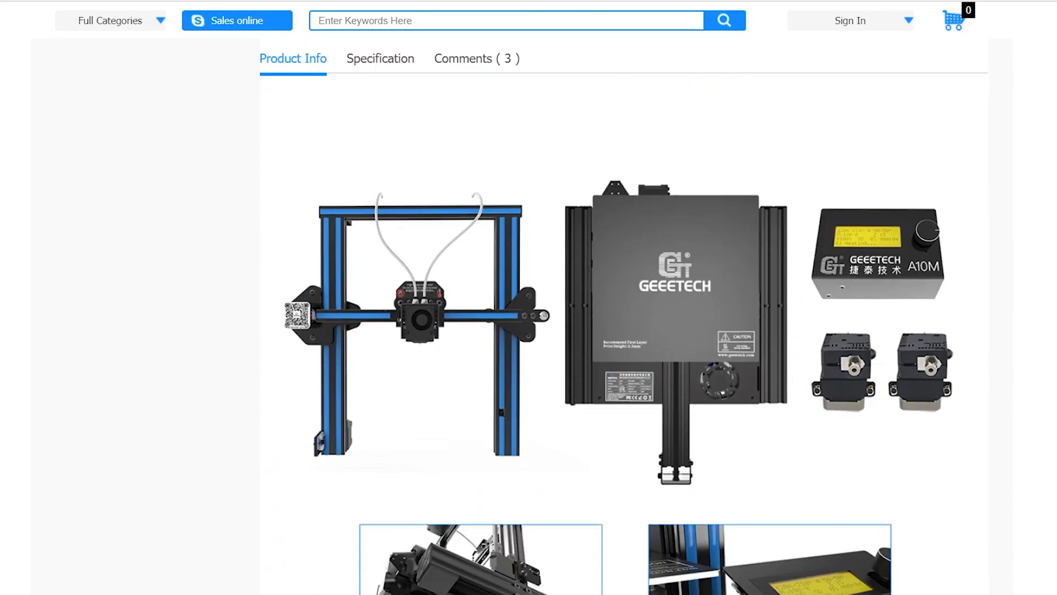
scroll(down, 3)
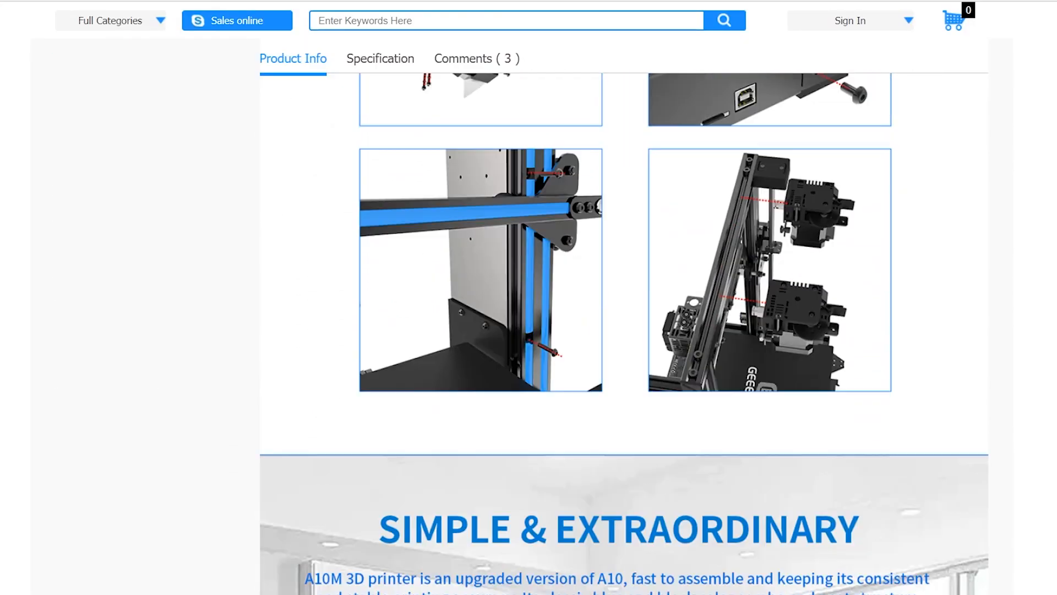
scroll(down, 3)
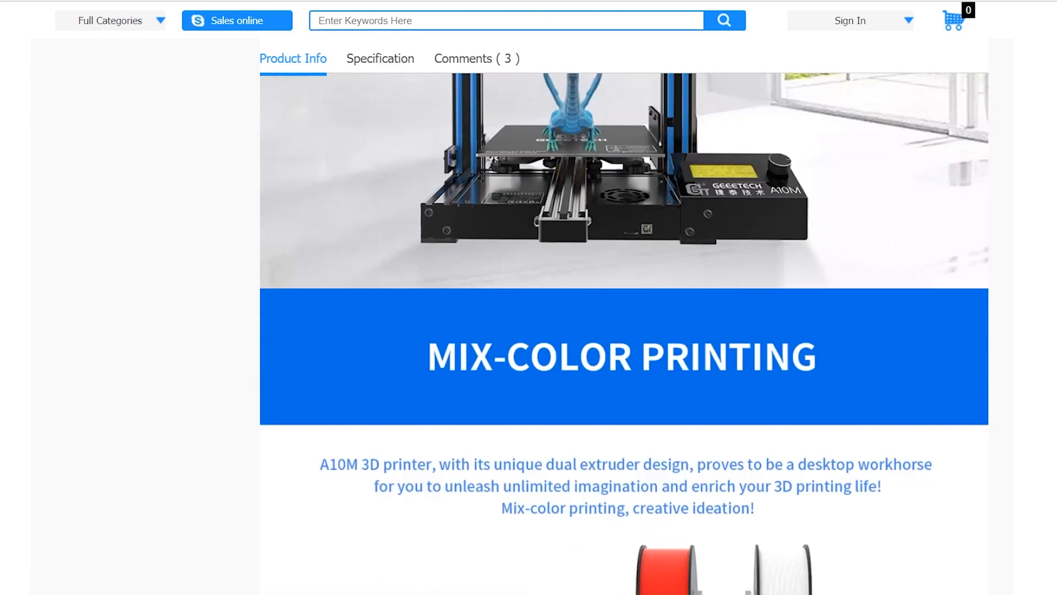
scroll(down, 3)
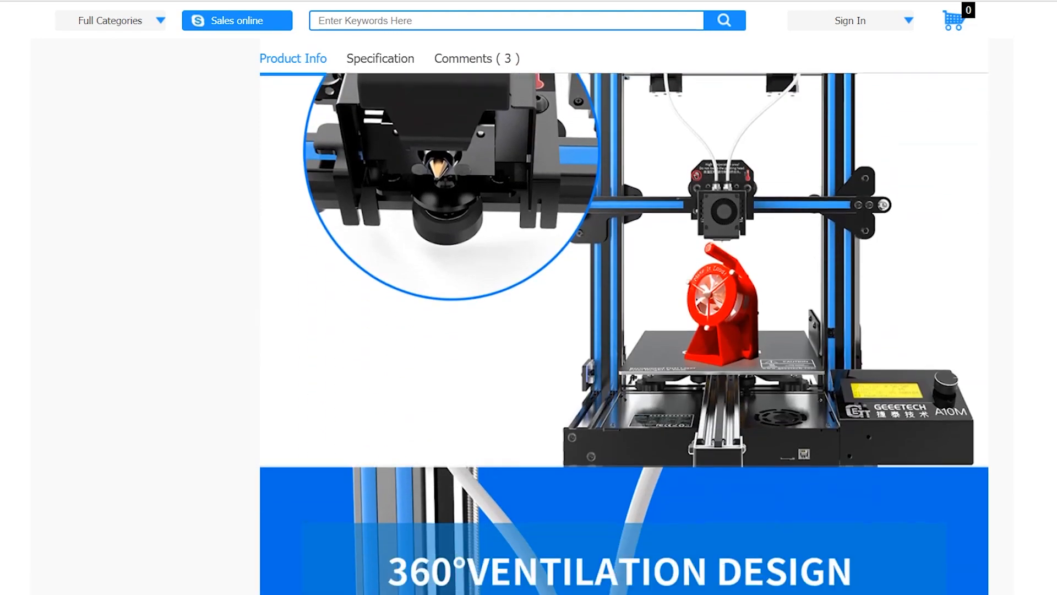
scroll(down, 3)
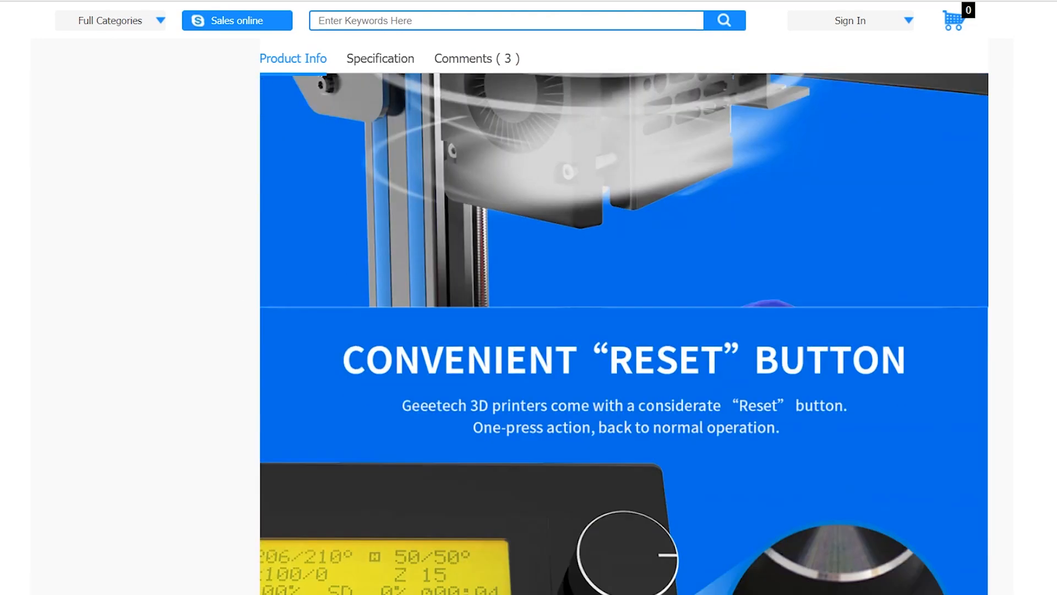
scroll(down, 3)
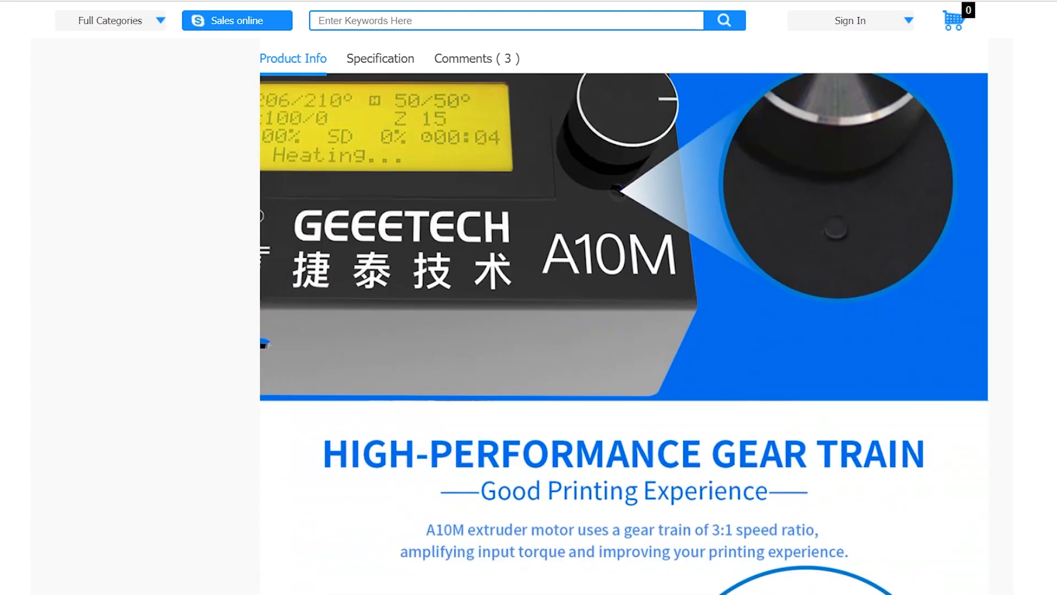
scroll(down, 3)
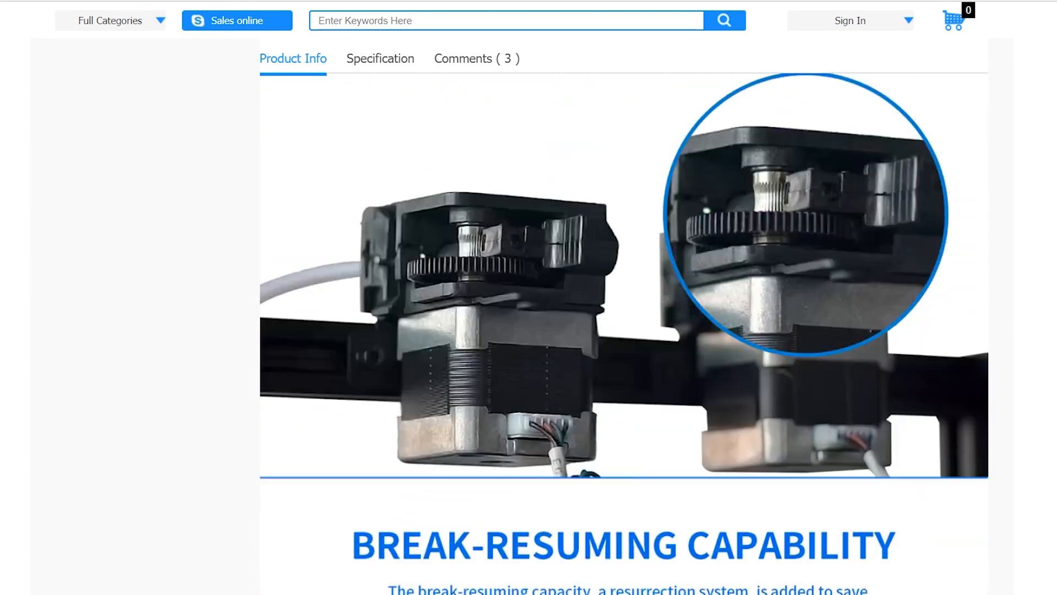
scroll(up, 3)
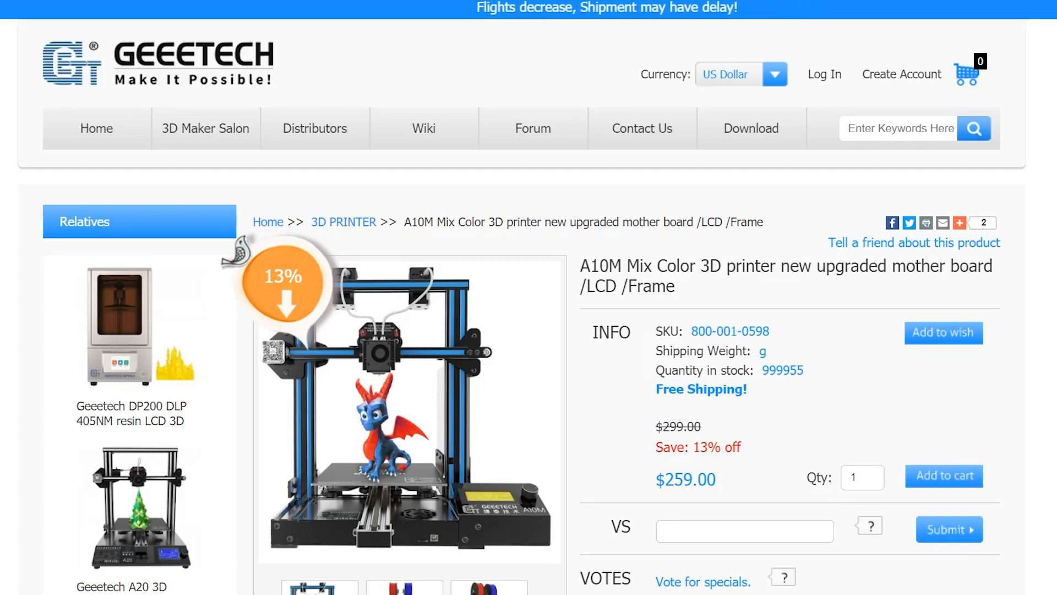